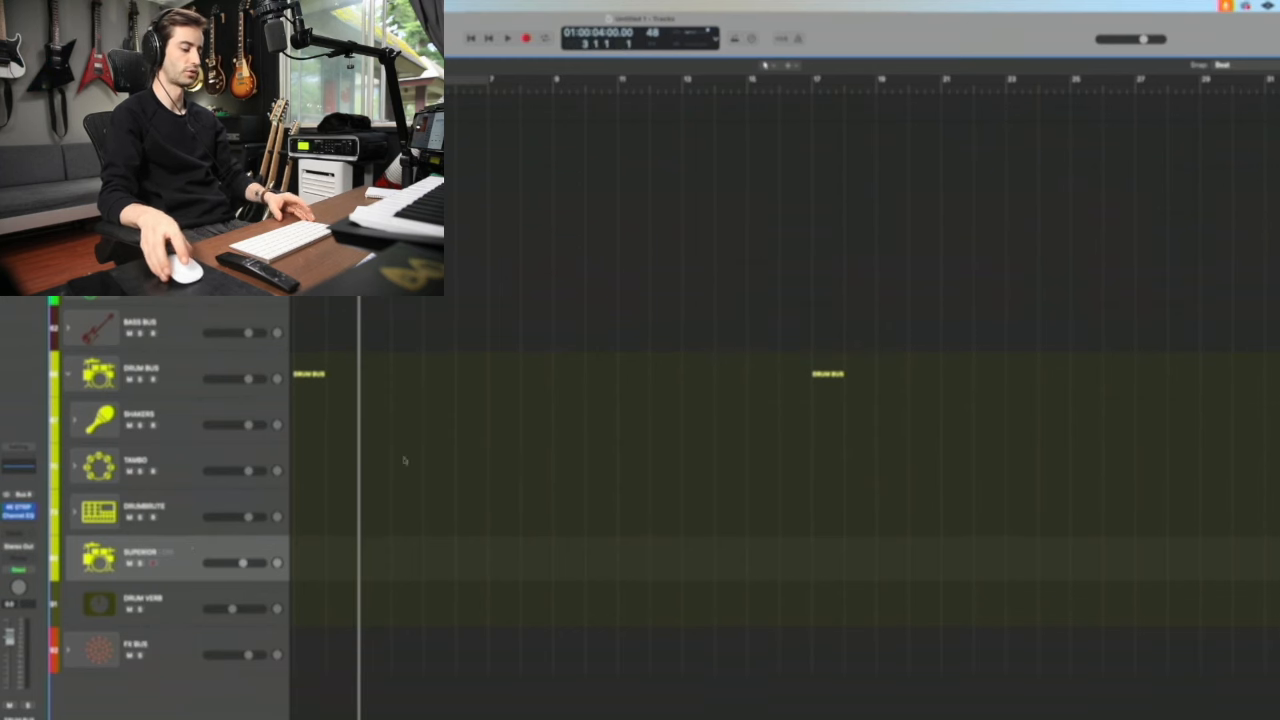
- Bring up the region creation options in the empty area of the Superior Drummer track
{"action": "right_click", "coordinate": [362, 550]}
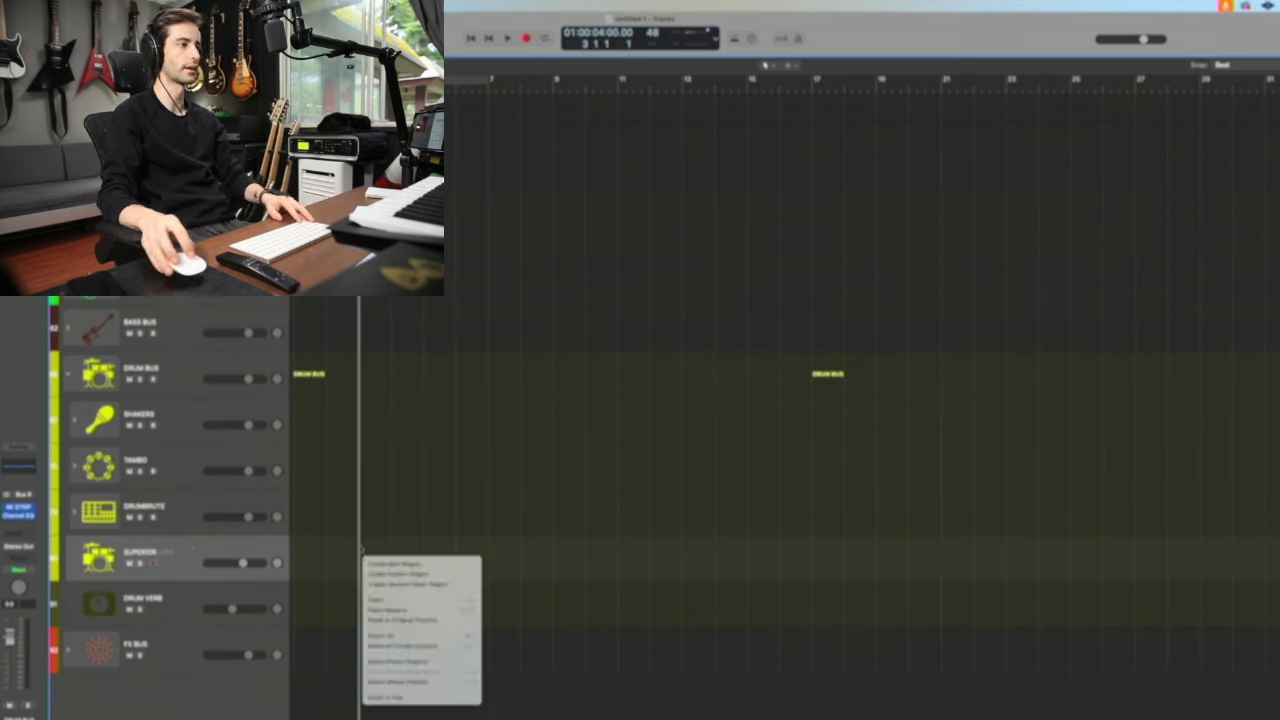
{"action": "mouse_move", "coordinate": [420, 572]}
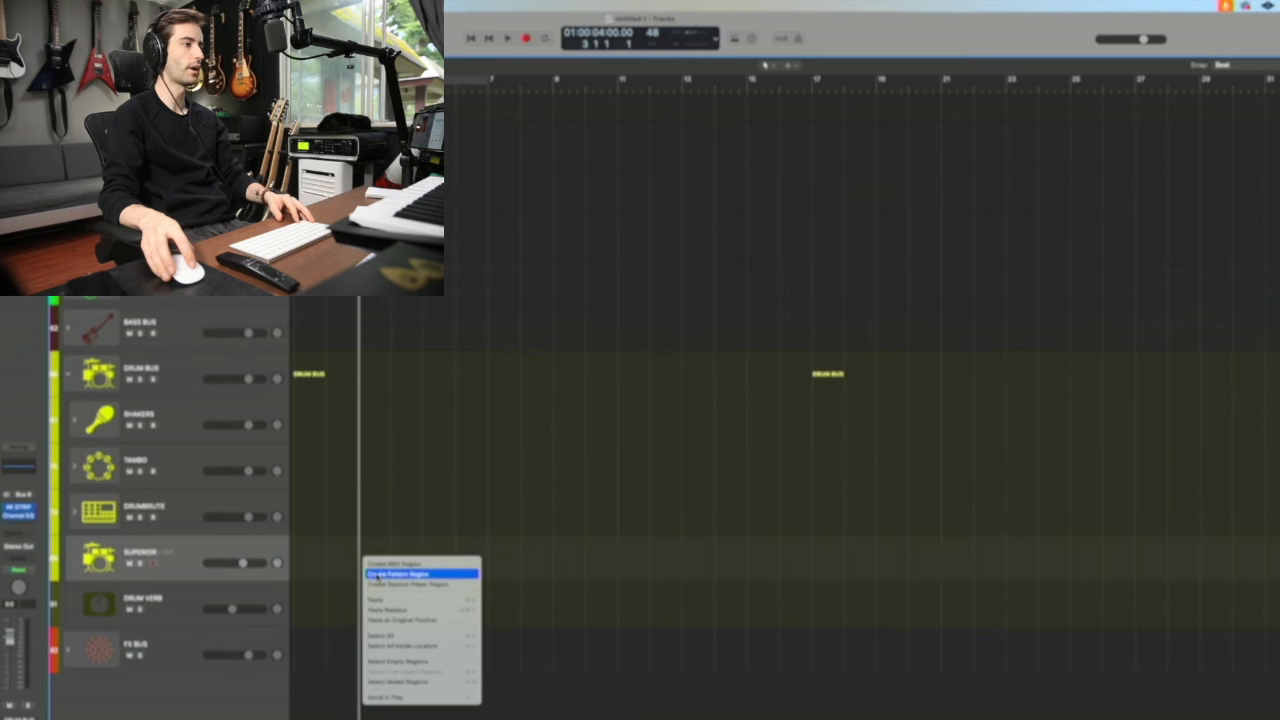
- Create a Session Player drum region played by the Funky Songwriter drummer
{"action": "left_click", "coordinate": [398, 572]}
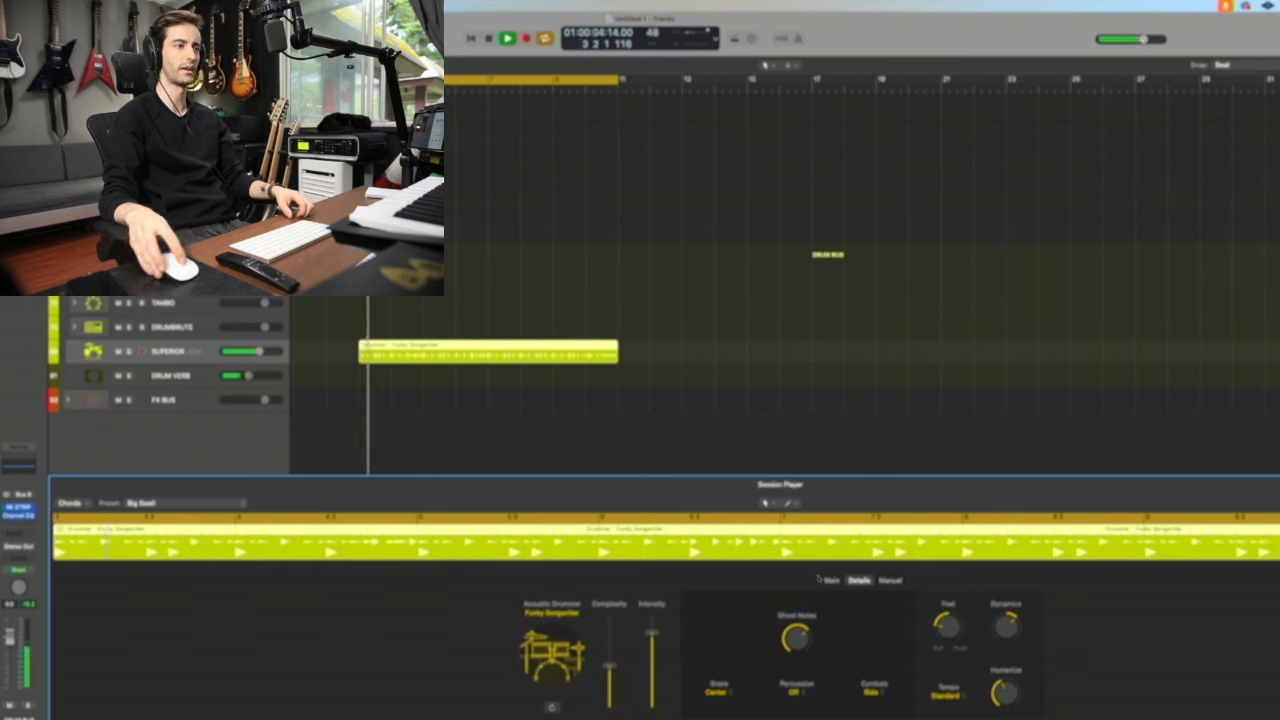
- Set the drummer's Tempo to Half Time and play the half-time beat back
{"action": "left_click", "coordinate": [832, 580]}
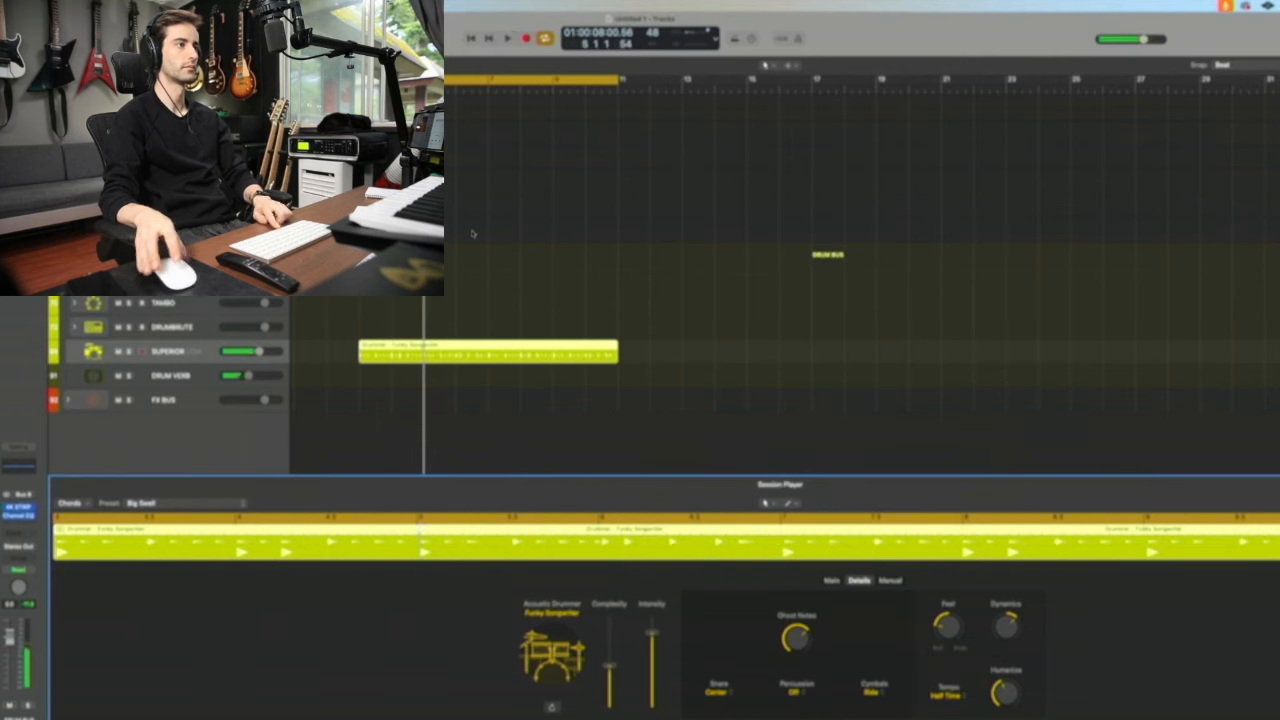
{"action": "left_click", "coordinate": [508, 38]}
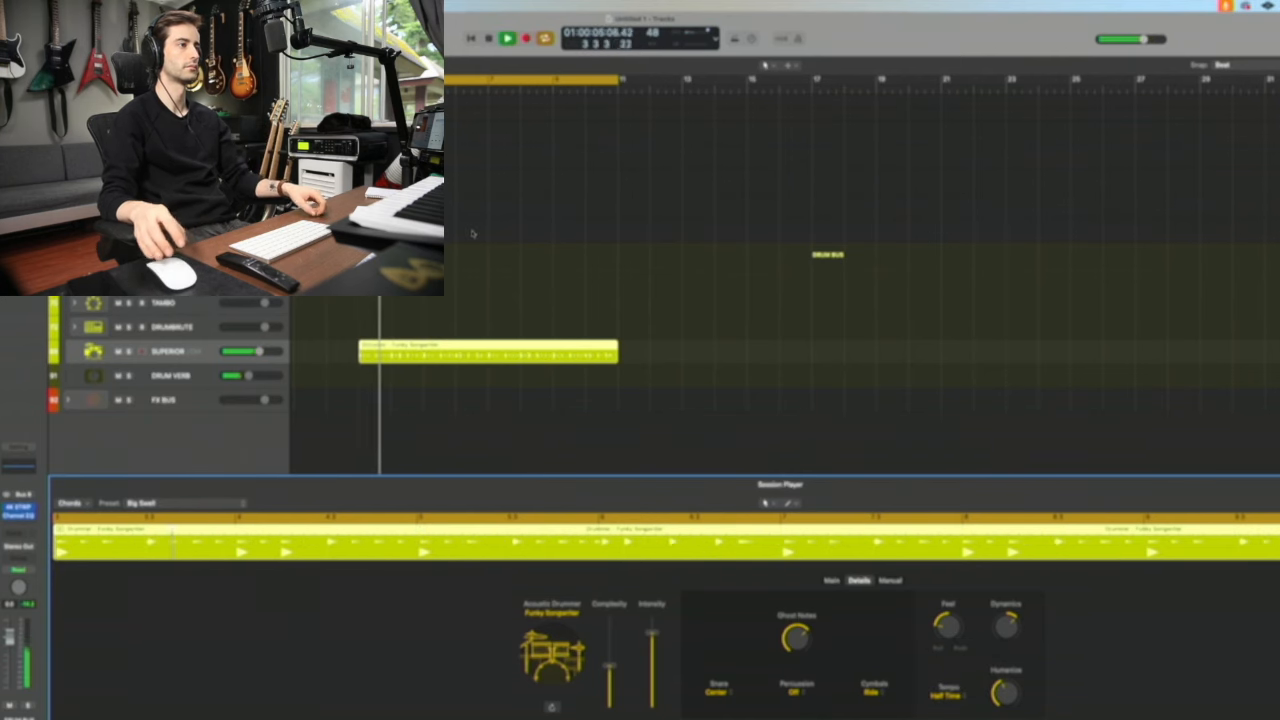